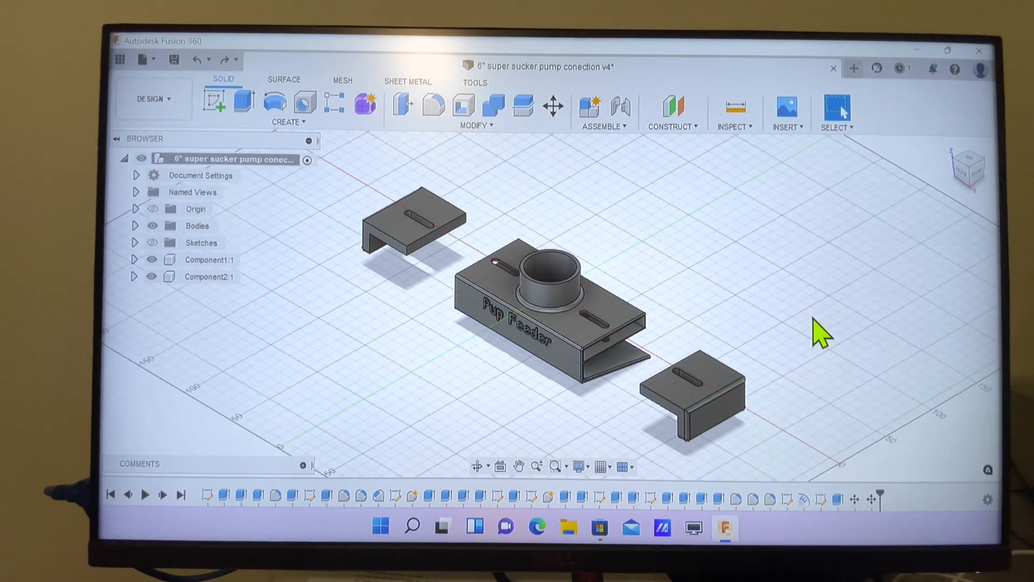
{"action": "mouse_move", "coordinate": [385, 201]}
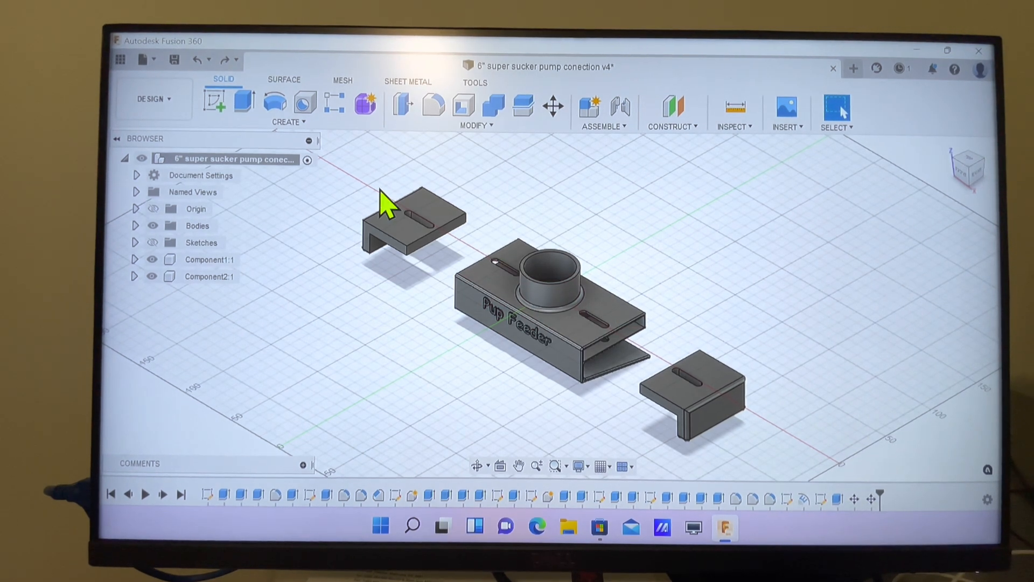
- Start a new sketch on the pump connection part's front face
{"action": "left_click", "coordinate": [288, 121]}
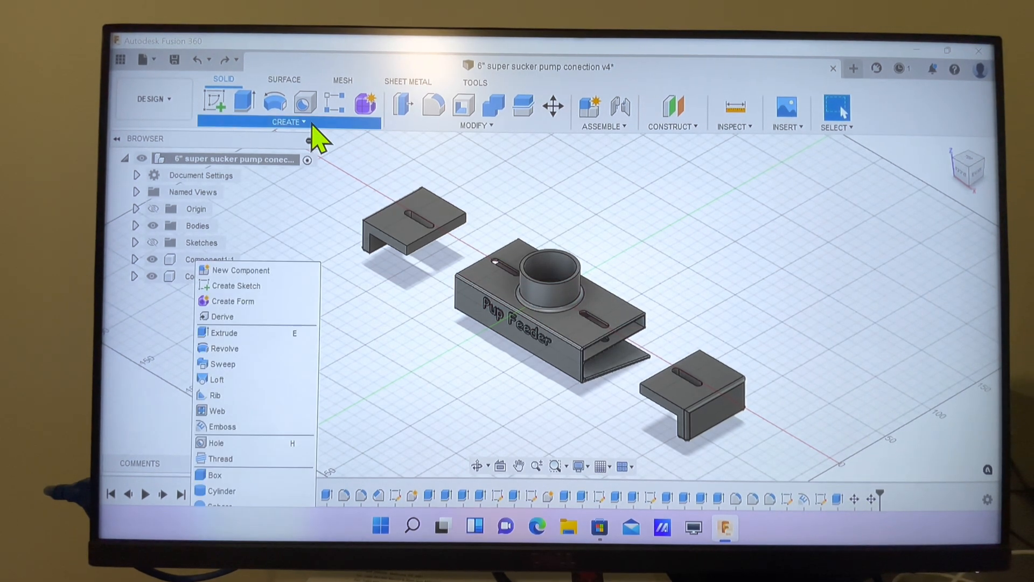
{"action": "left_click", "coordinate": [236, 285]}
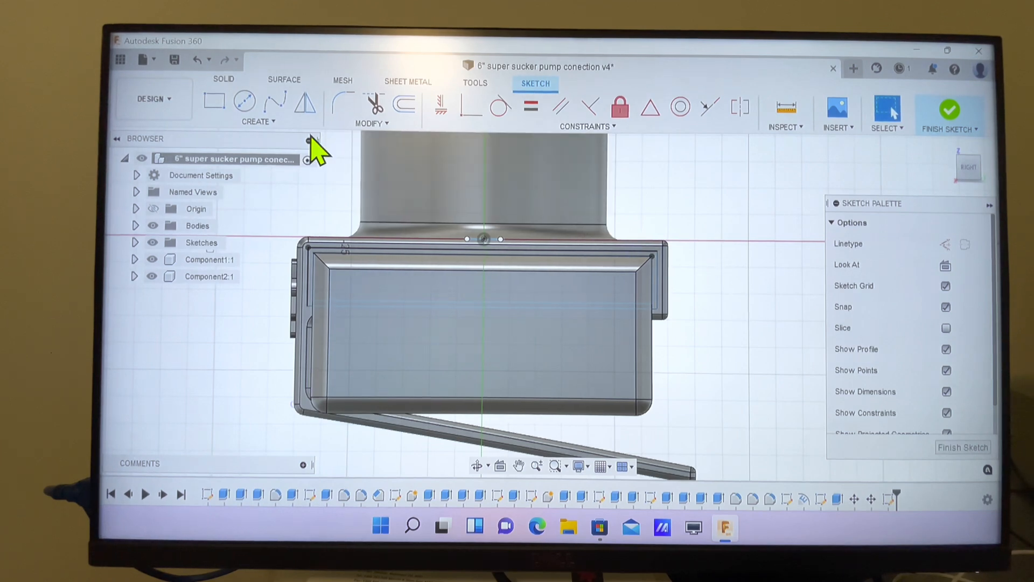
- Launch the sketch Text tool to place a text frame on the face
{"action": "left_click", "coordinate": [257, 121]}
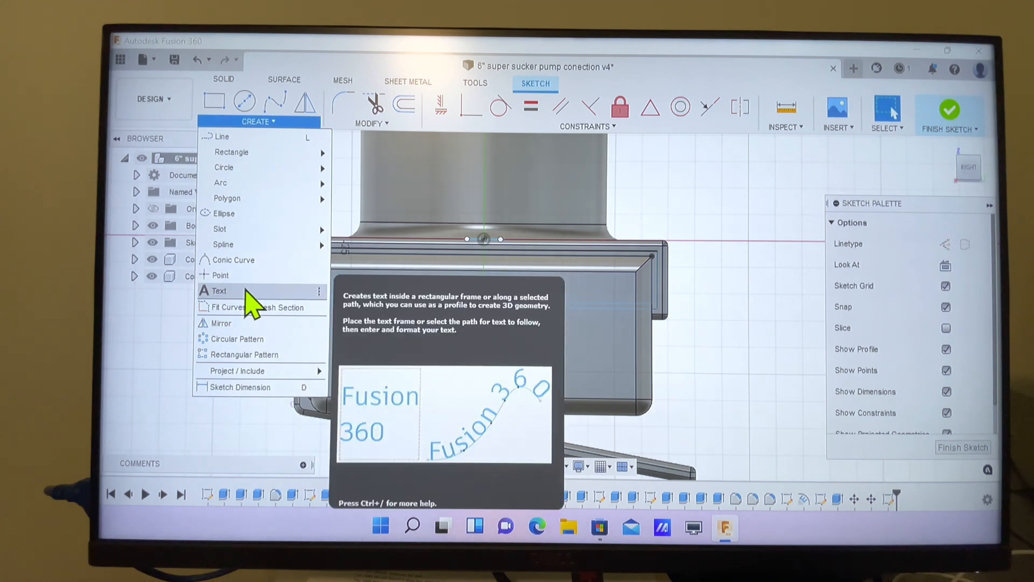
{"action": "left_click", "coordinate": [219, 290]}
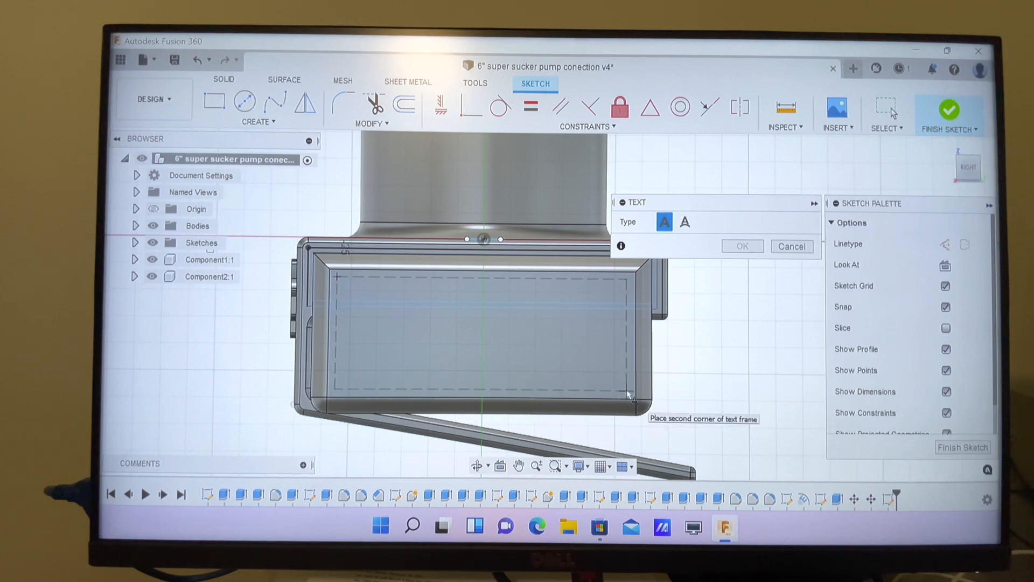
- Set the text frame's second corner and type 'Aussie Gold Dog'
{"action": "left_click", "coordinate": [626, 394]}
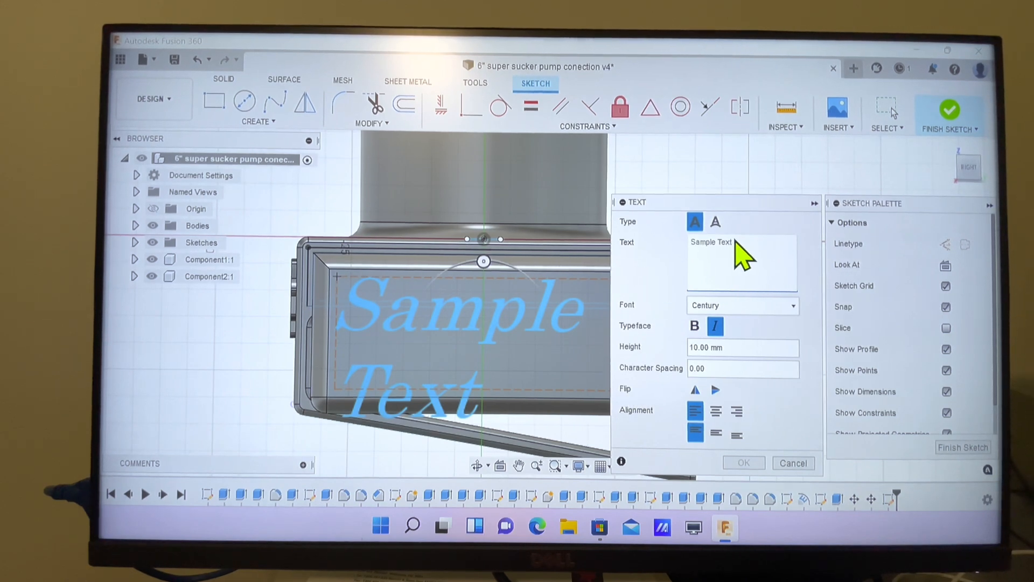
{"action": "type", "text": "A"}
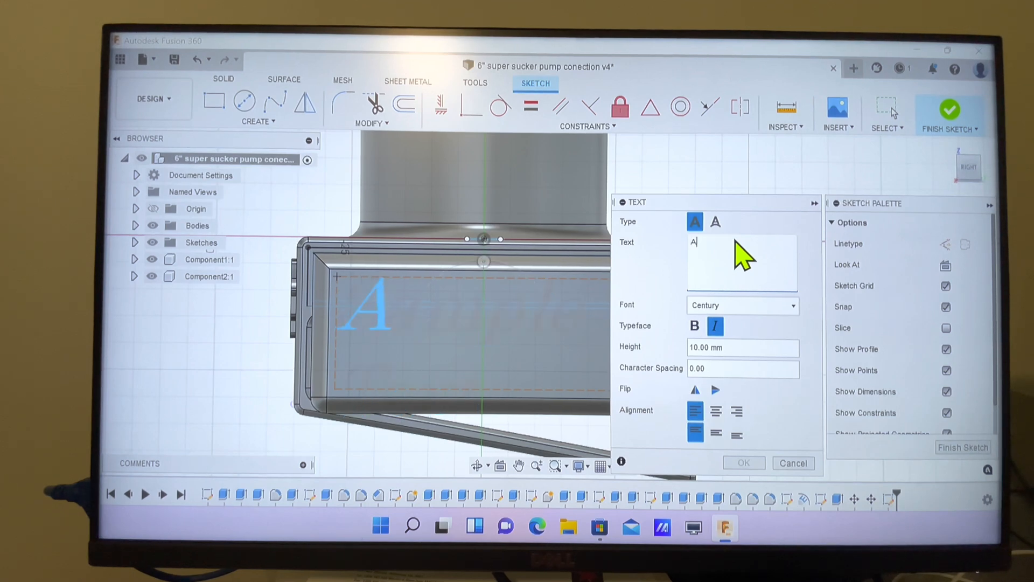
{"action": "type", "text": "uss"}
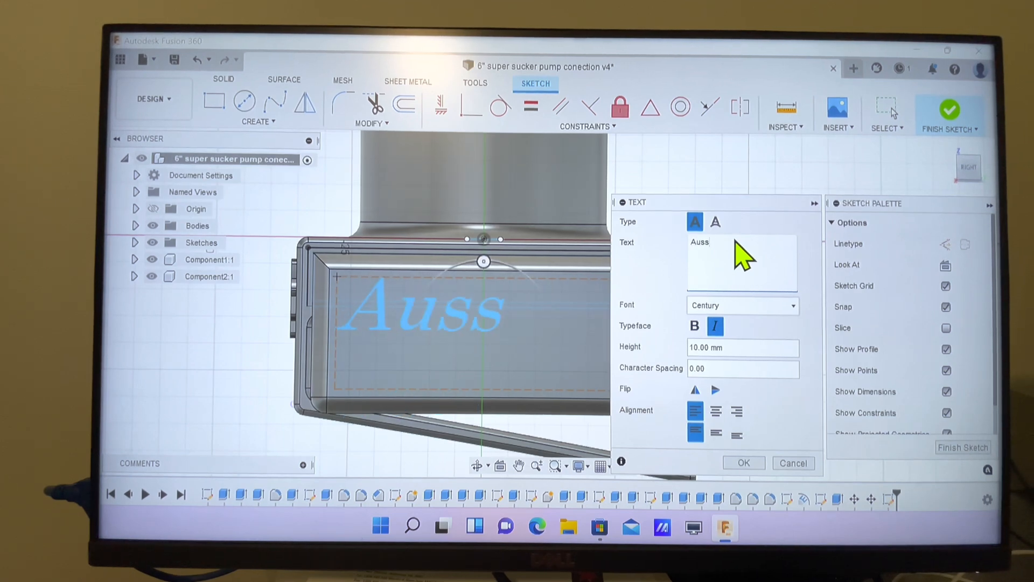
{"action": "type", "text": "ie Gol"}
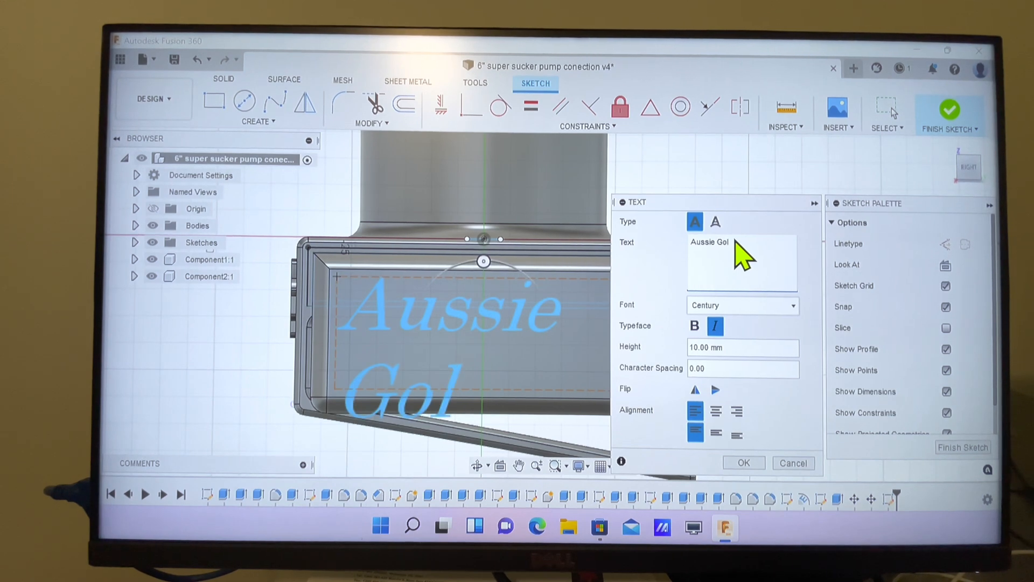
{"action": "type", "text": "d"}
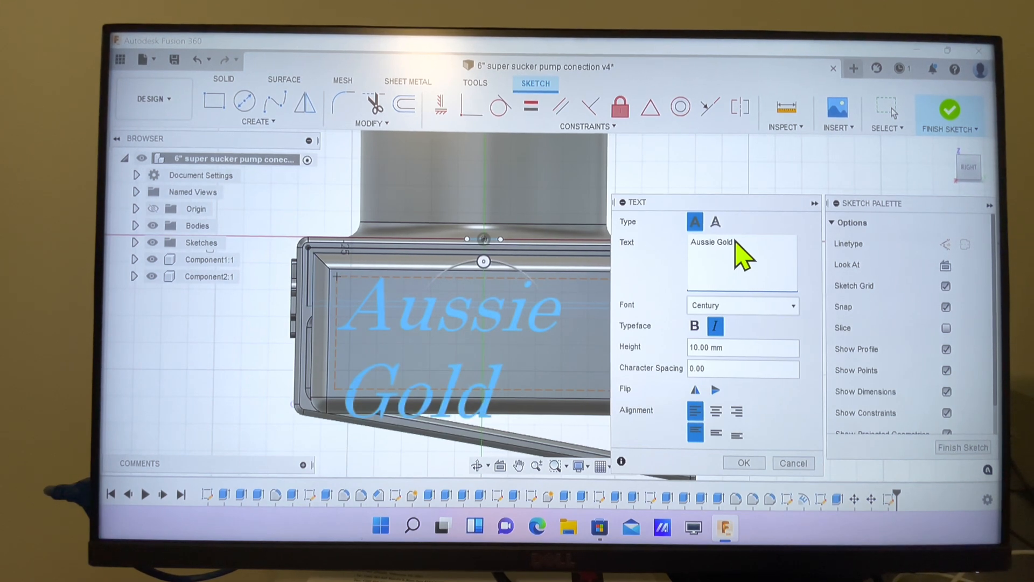
{"action": "type", "text": "D"}
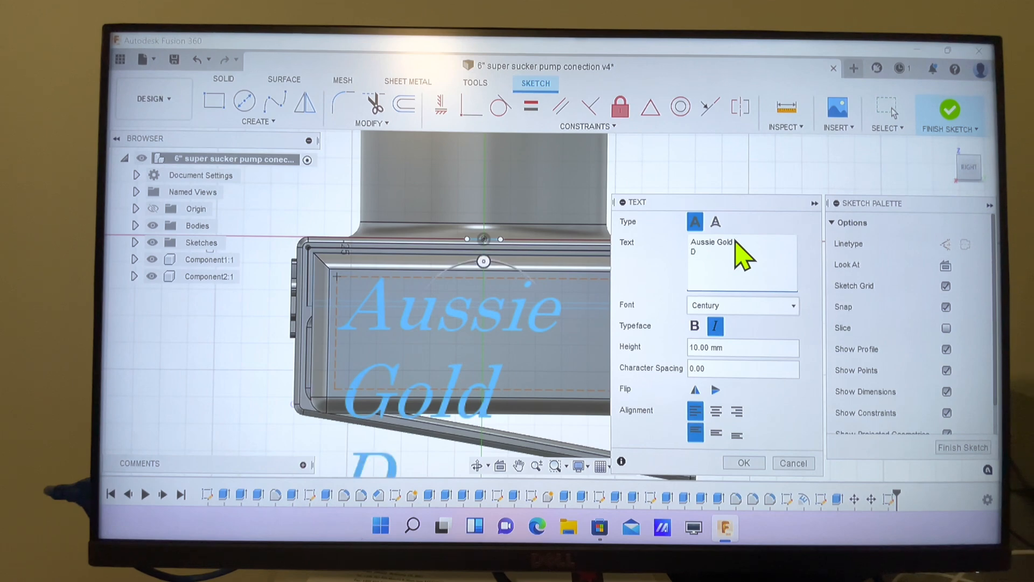
{"action": "type", "text": "og"}
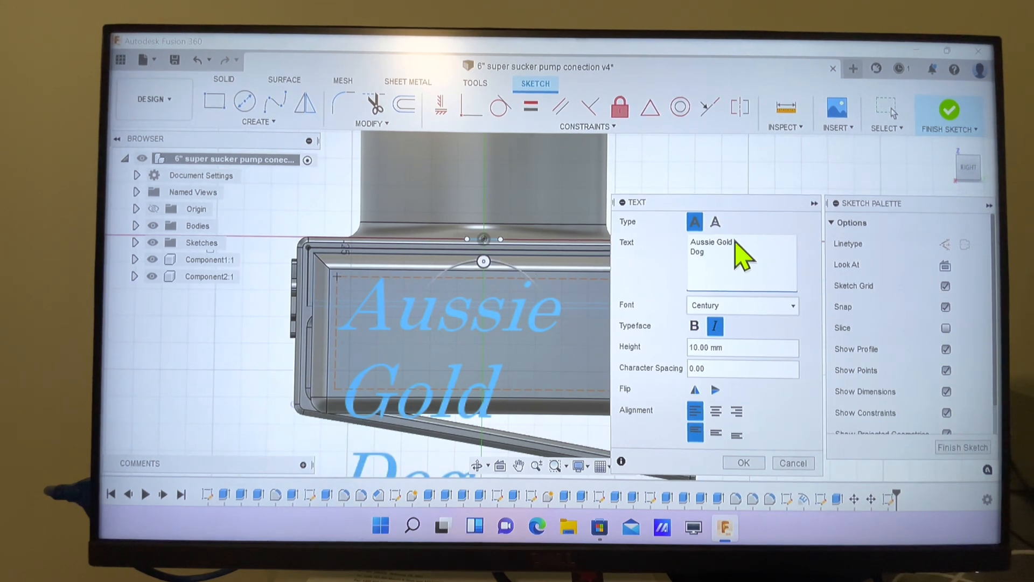
- Commit the text as bold Comic Sans MS, 5 mm high, centred
{"action": "left_click", "coordinate": [729, 347]}
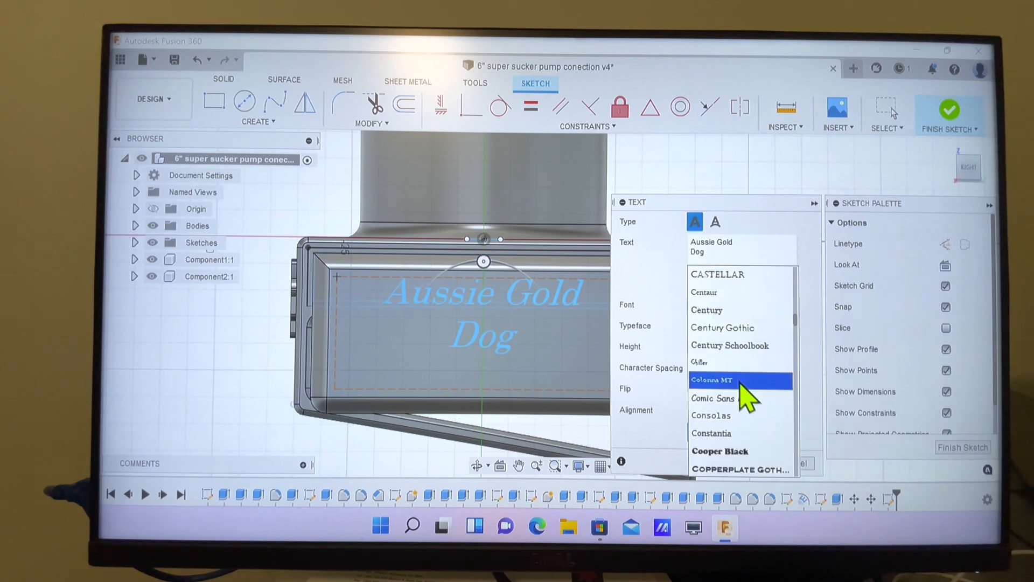
{"action": "left_click", "coordinate": [712, 398]}
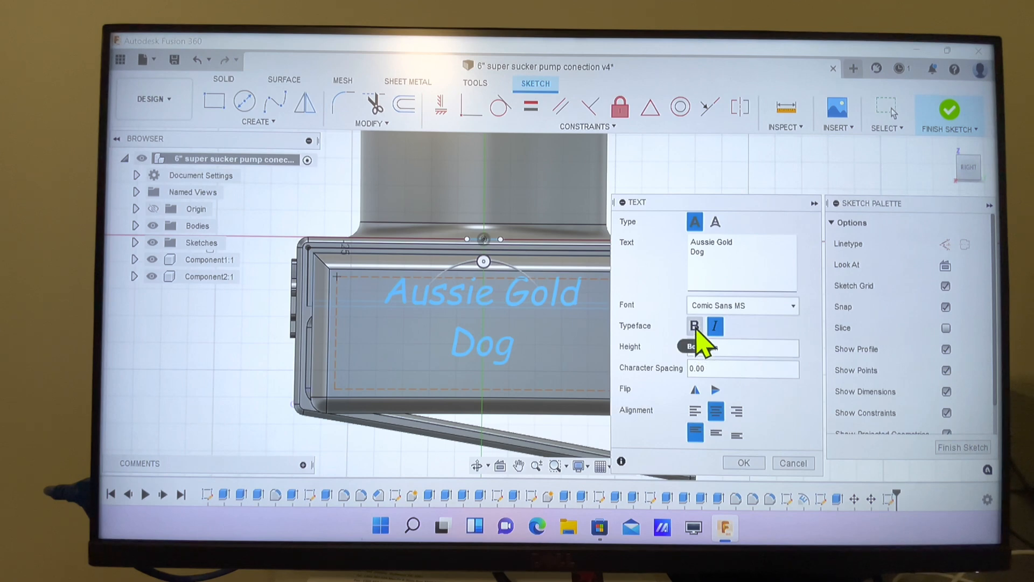
{"action": "left_click", "coordinate": [694, 325]}
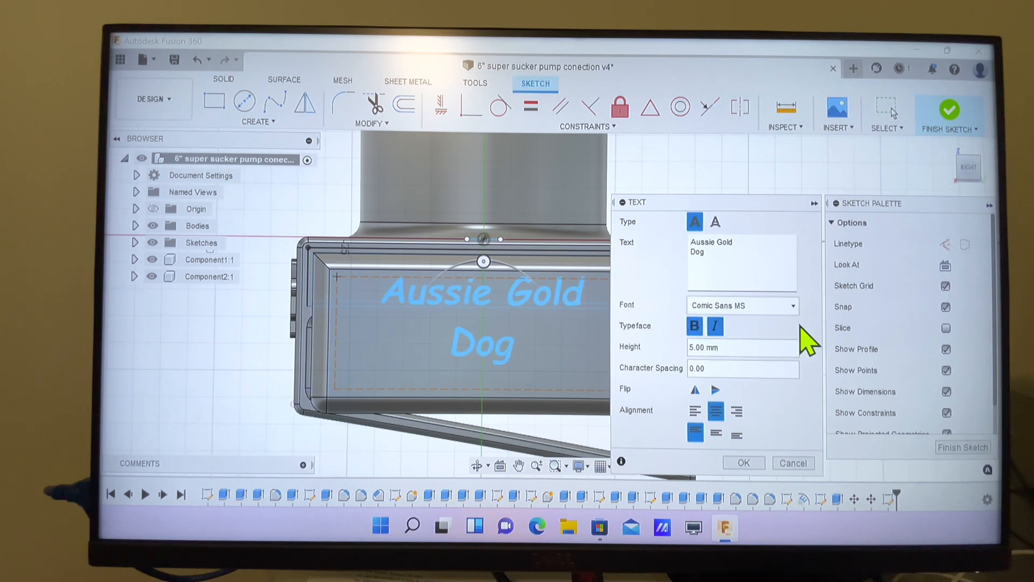
{"action": "mouse_move", "coordinate": [830, 389]}
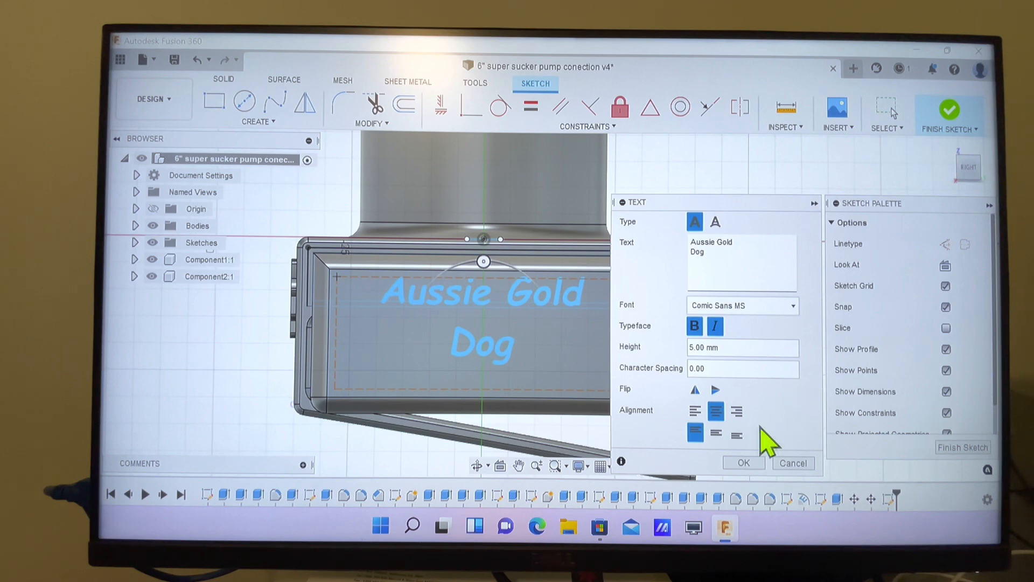
{"action": "left_click", "coordinate": [744, 462]}
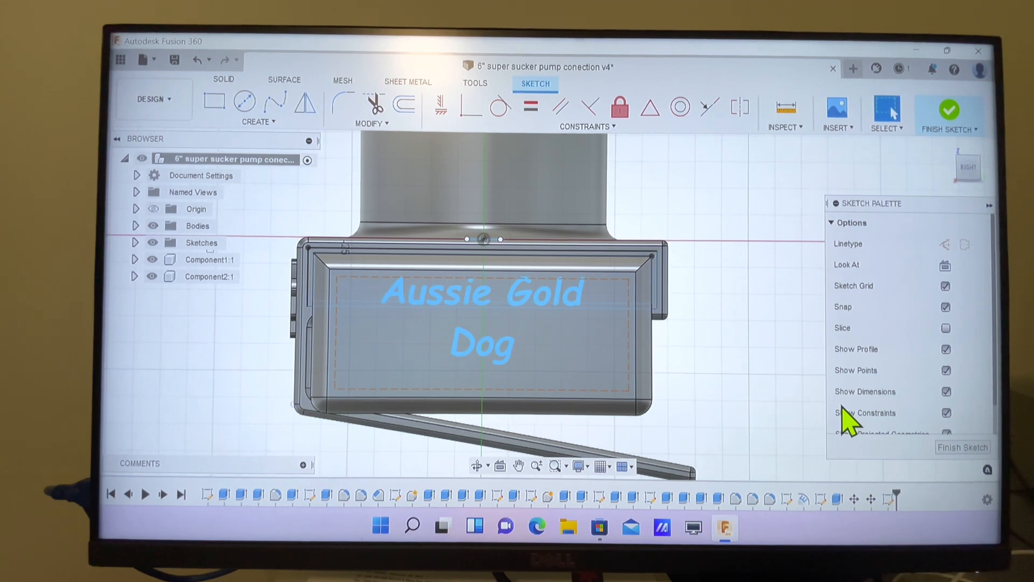
- Finish the text sketch and make the Sketches folder visible in the Browser
{"action": "left_click", "coordinate": [962, 447]}
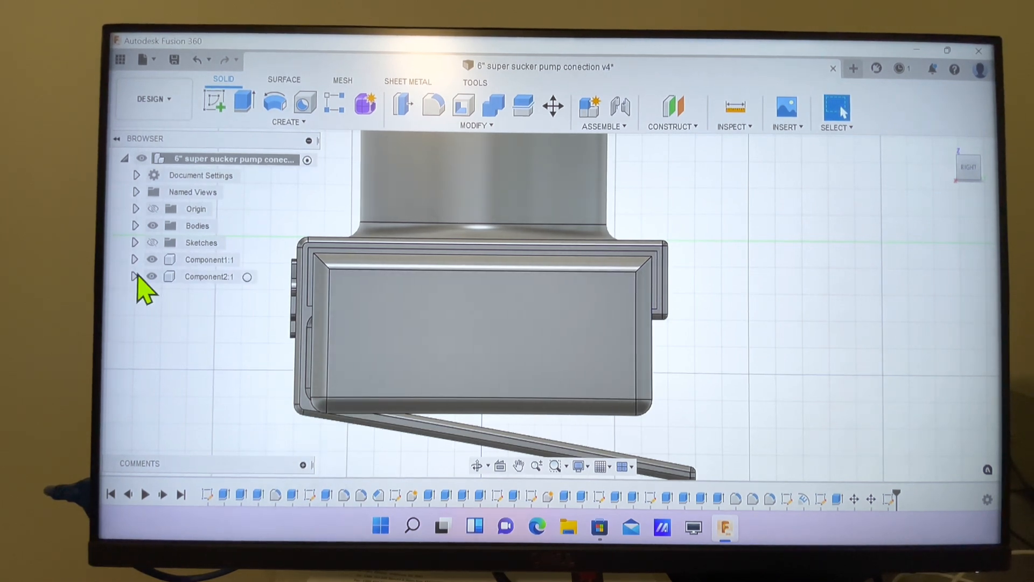
{"action": "mouse_move", "coordinate": [136, 242]}
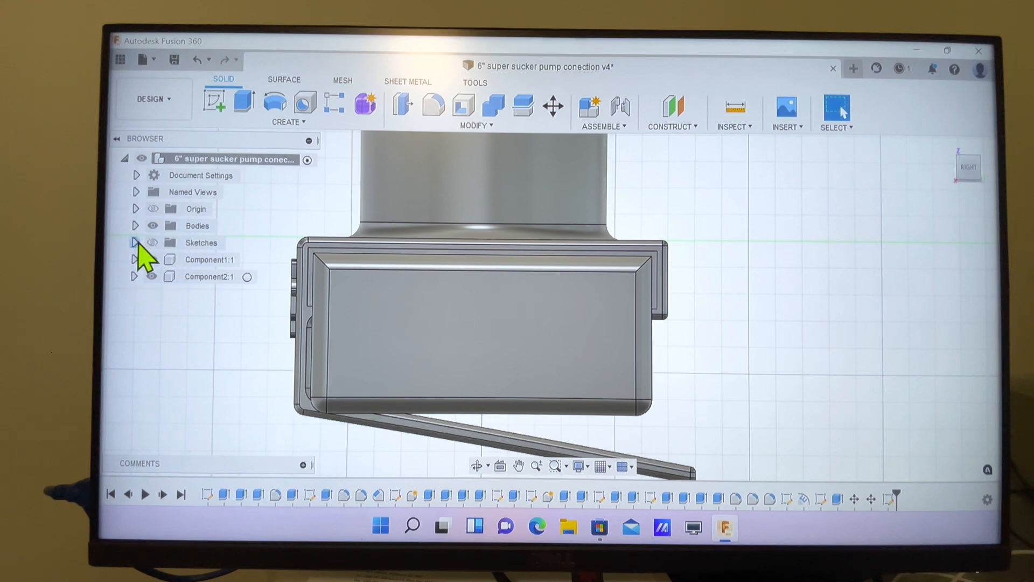
{"action": "left_click", "coordinate": [135, 242]}
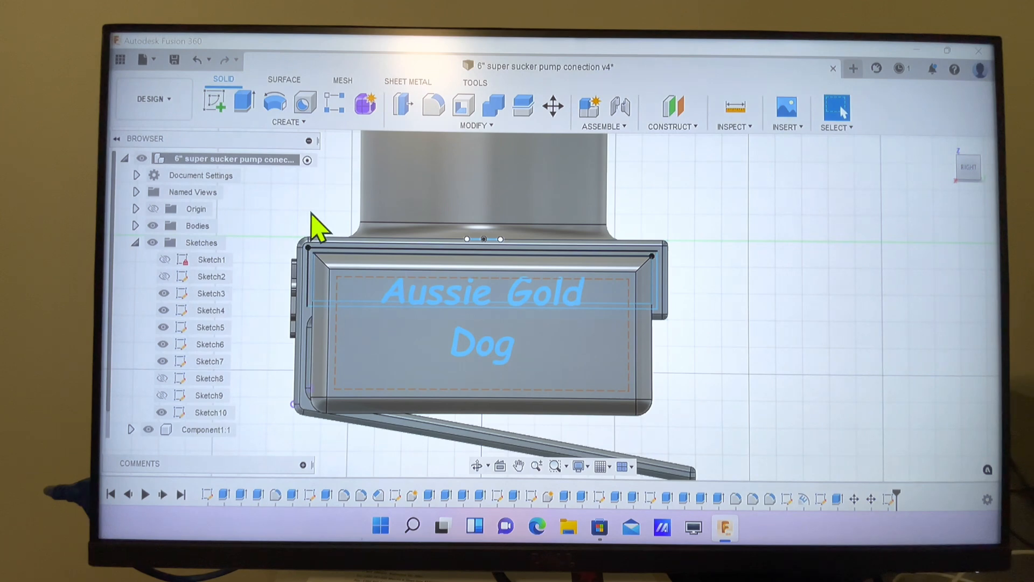
{"action": "mouse_move", "coordinate": [343, 207]}
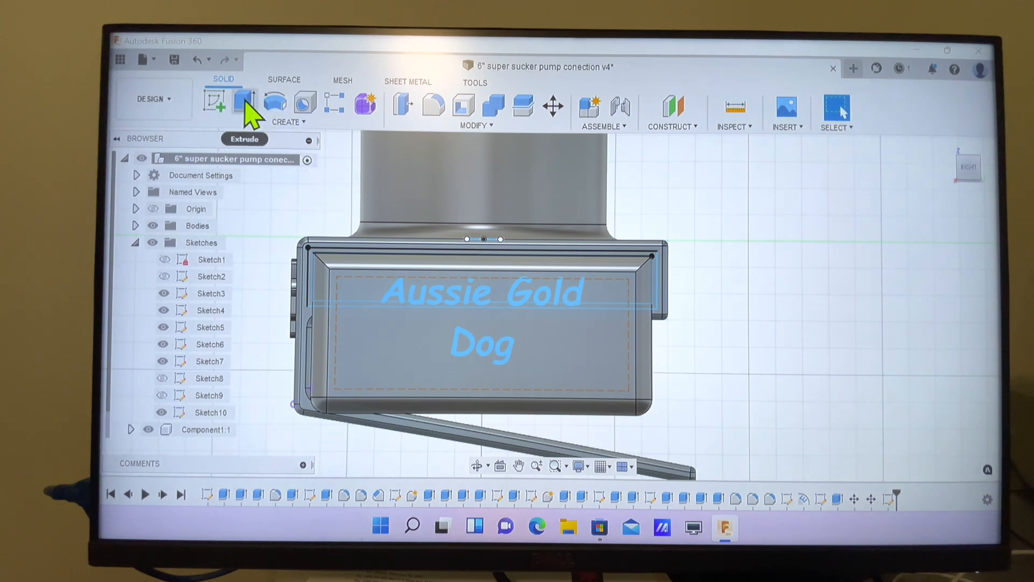
- Extrude the Aussie Gold Dog text profile 1 mm as a Join
{"action": "left_click", "coordinate": [244, 104]}
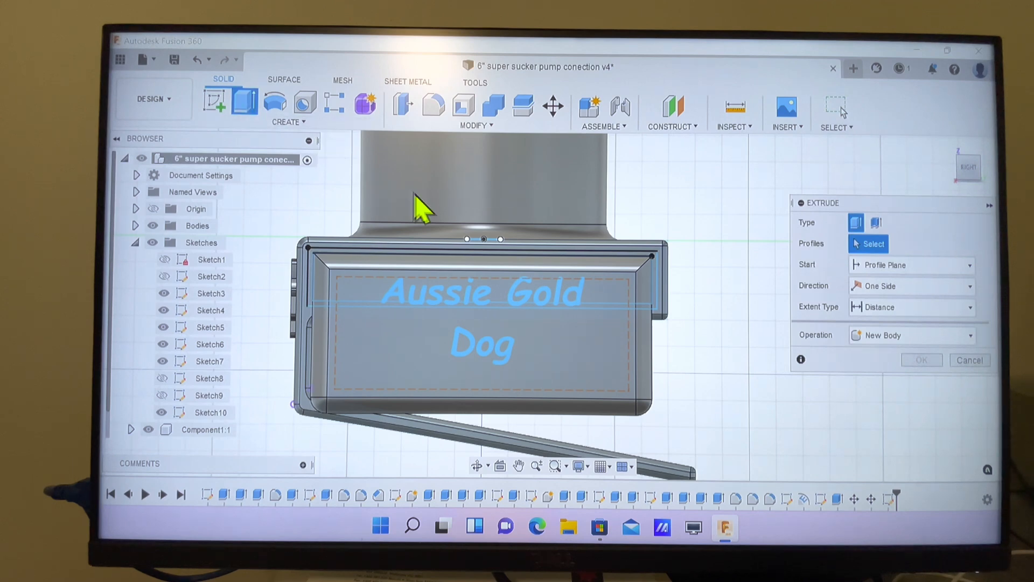
{"action": "mouse_move", "coordinate": [379, 292]}
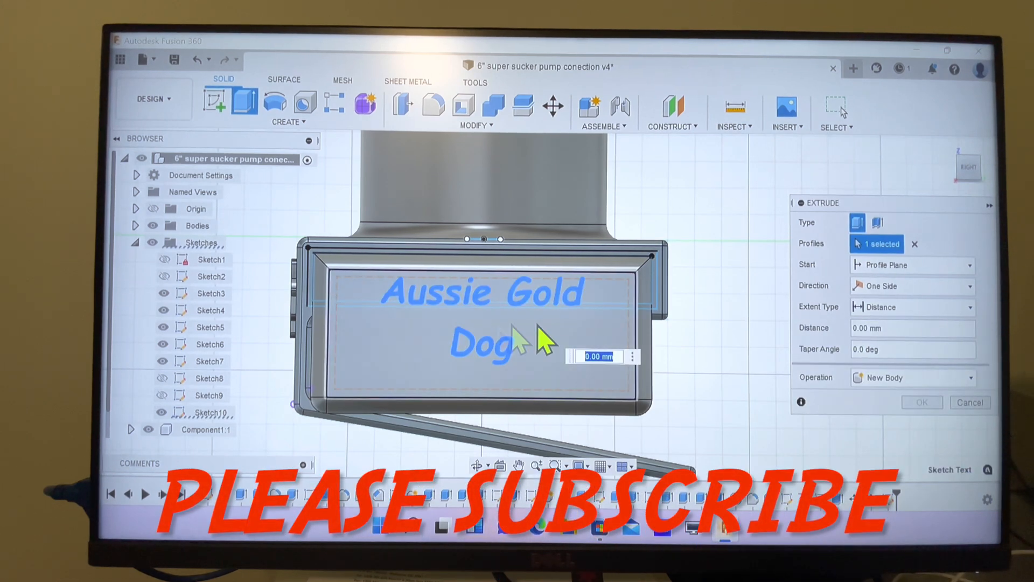
{"action": "mouse_move", "coordinate": [756, 327]}
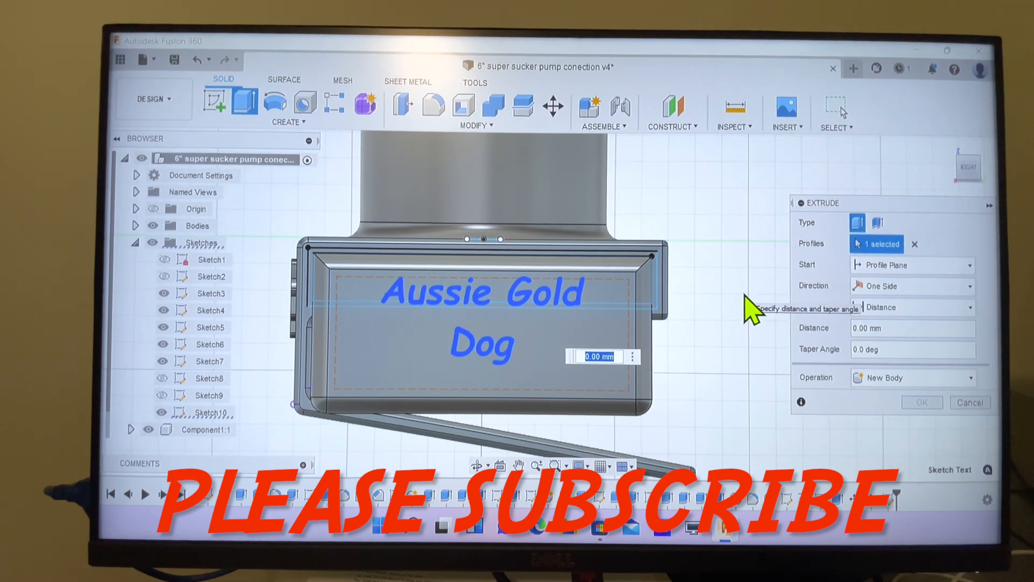
{"action": "type", "text": "1"}
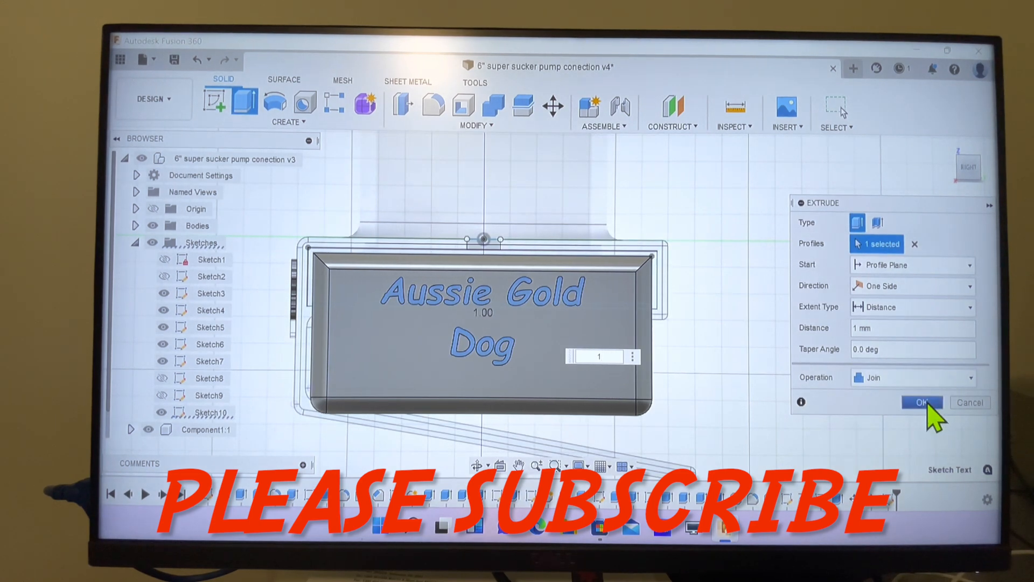
{"action": "left_click", "coordinate": [920, 402]}
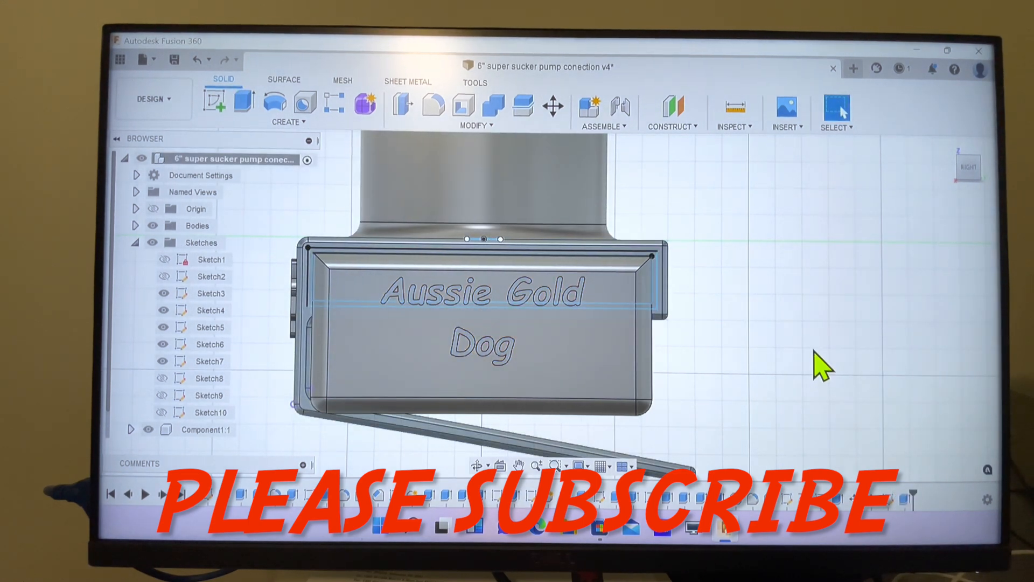